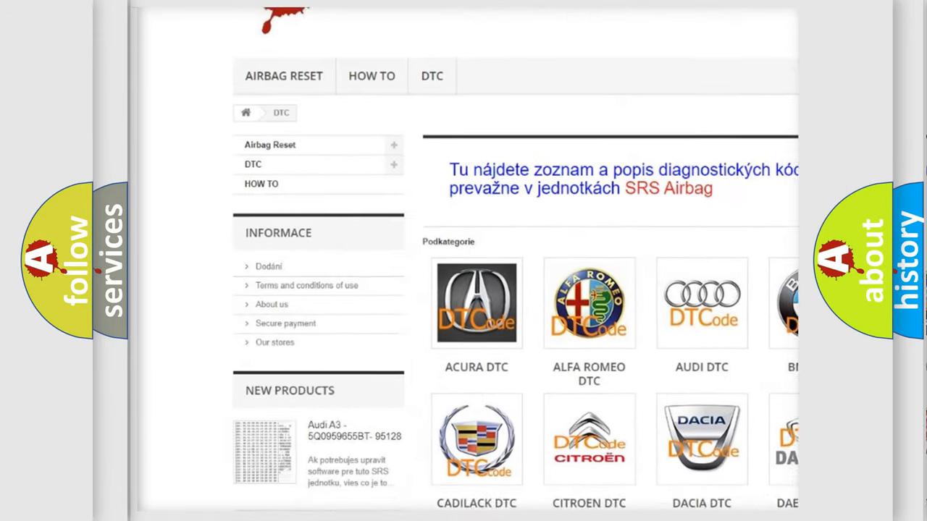
scroll("down", 3)
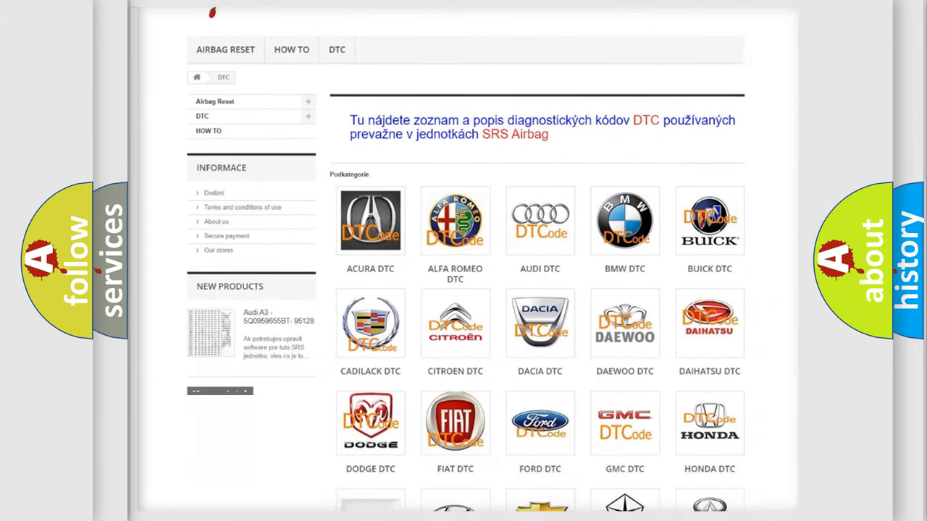
scroll("down", 3)
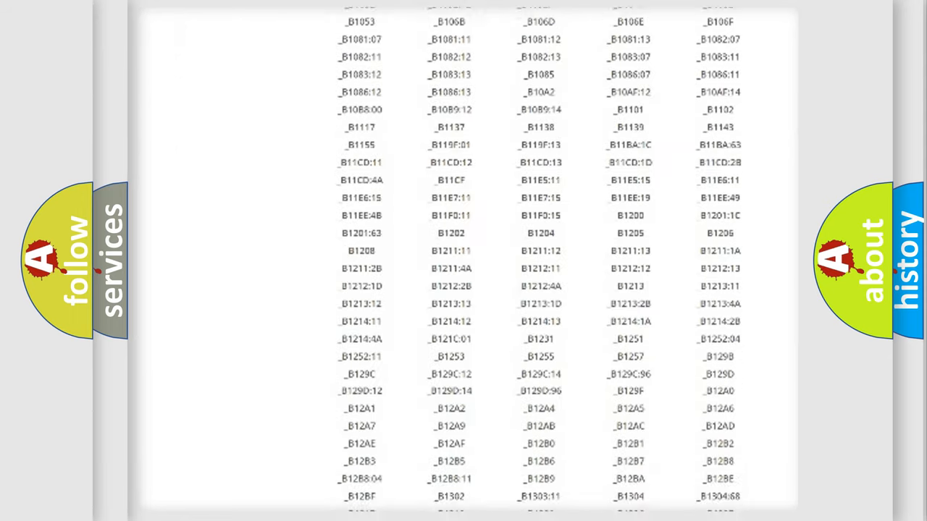
scroll("down", 3)
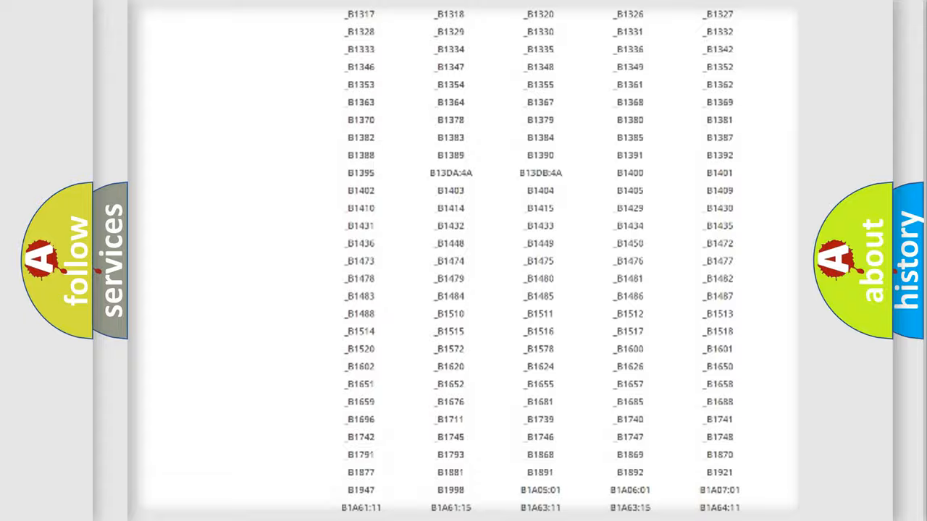
scroll("up", 3)
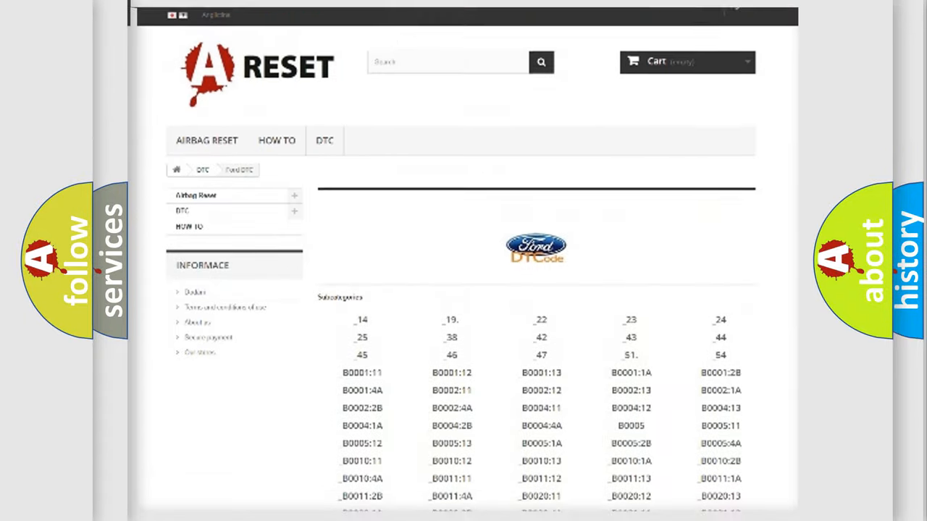